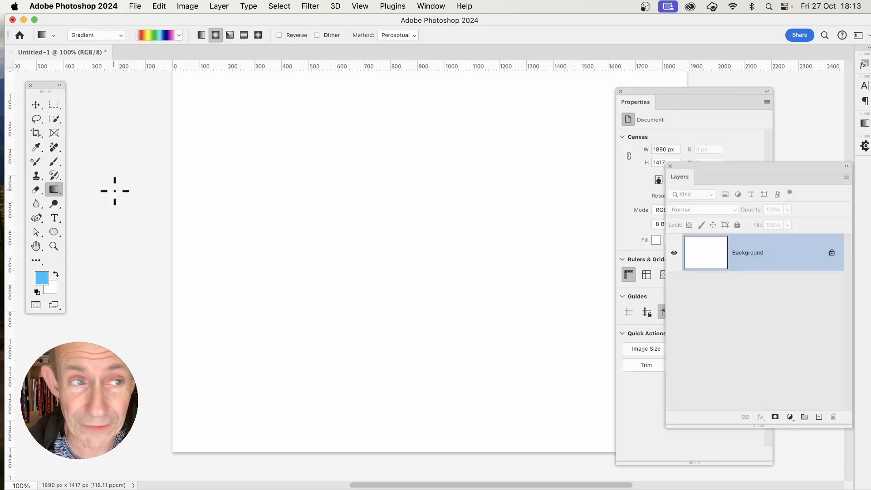
Draw a rainbow radial Gradient Fill layer and squeeze its circle into a thin tilted ellipse
click(95, 36)
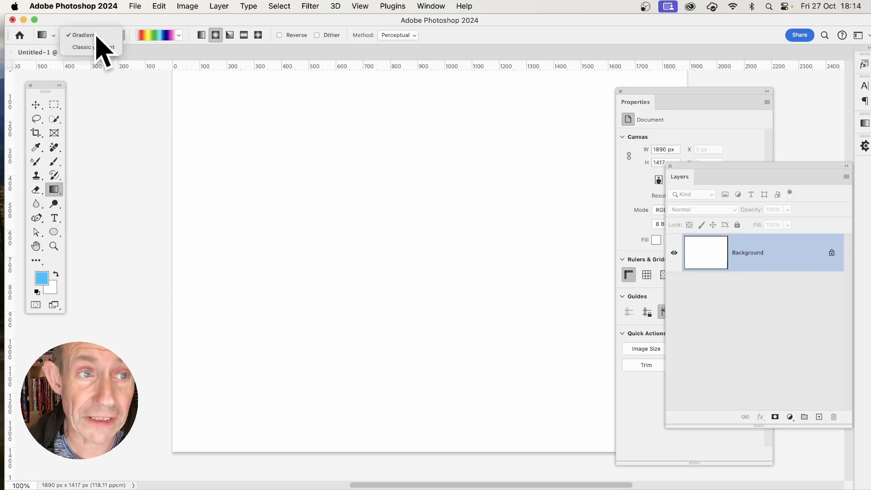
click(82, 35)
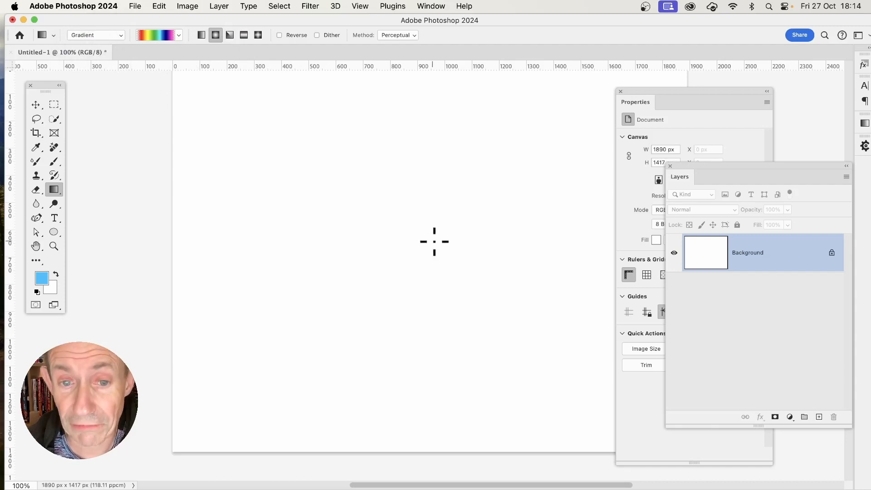
drag(435, 238, 511, 331)
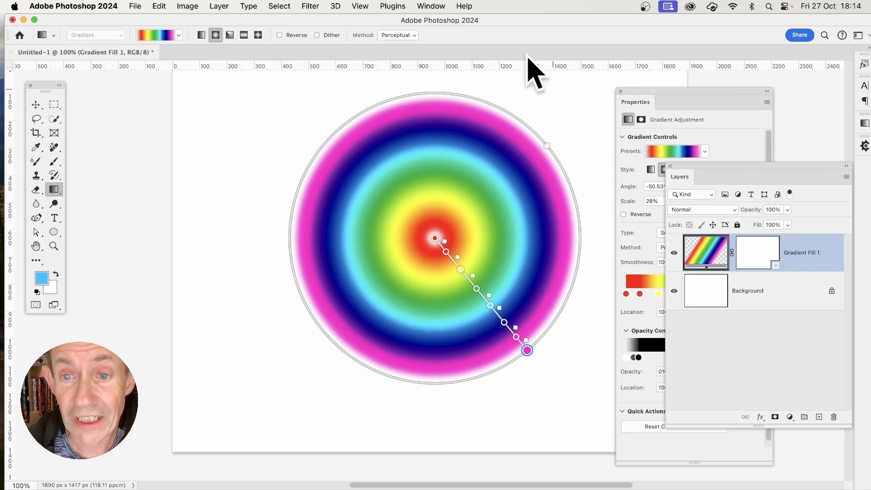
mouse_move(528, 372)
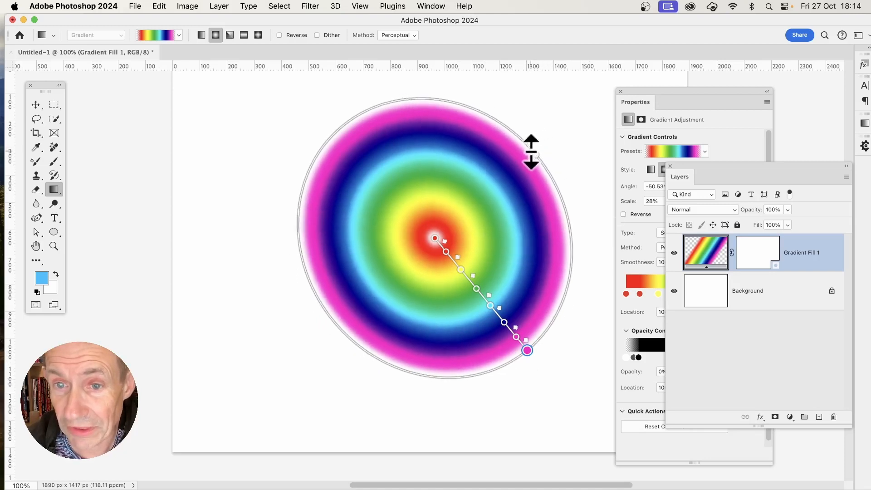
drag(531, 150, 479, 200)
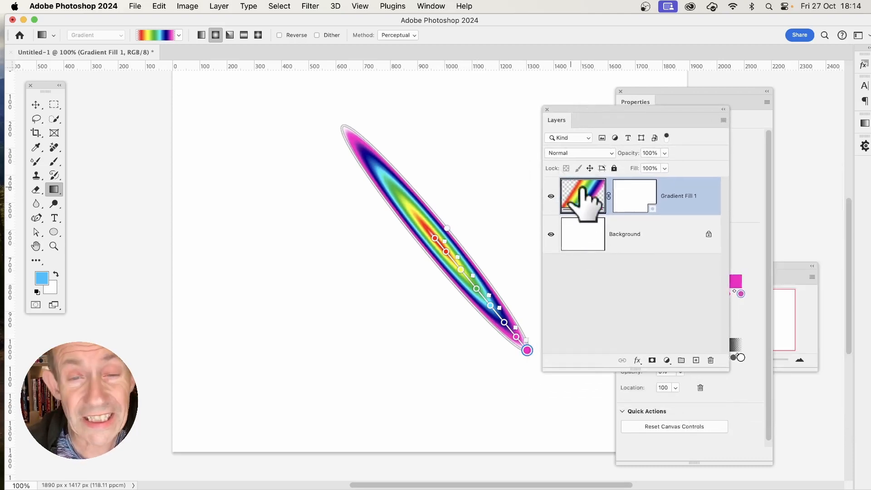
mouse_move(739, 222)
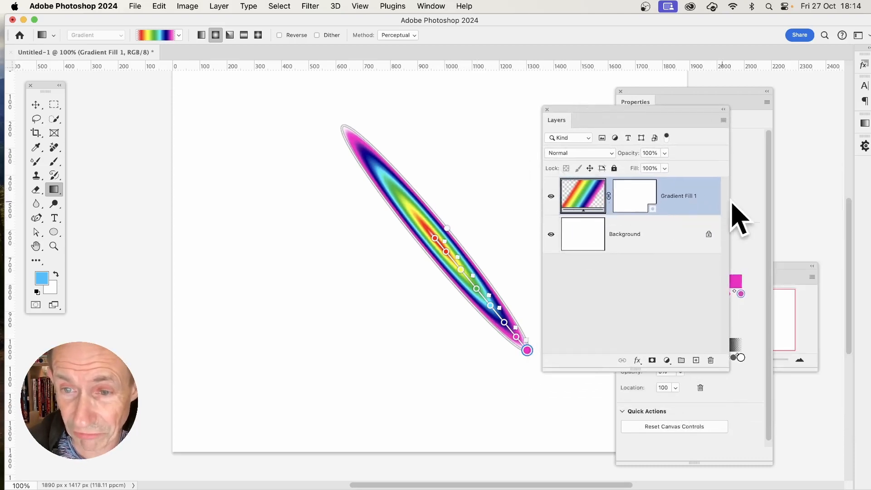
Switch to the Move tool to commit the gradient and hide its on-canvas controls
click(36, 104)
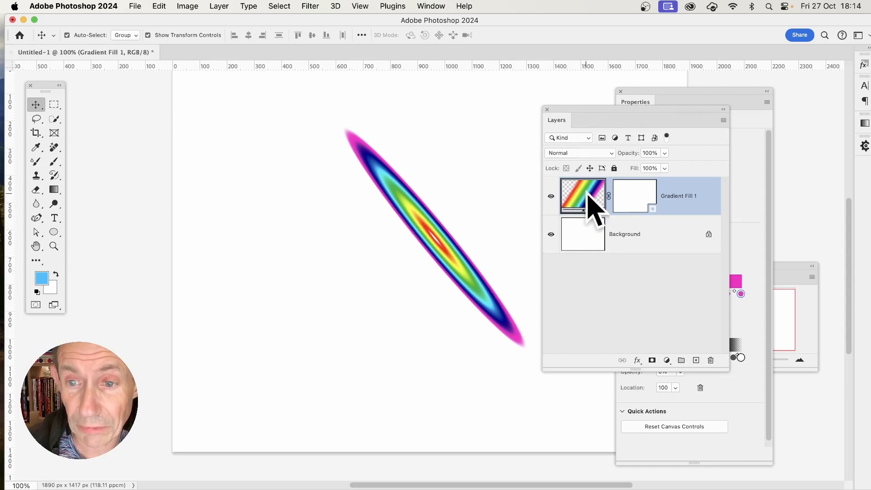
In the Gradient Fill settings, try another preset, keep the rainbow, shift the ellipse left and confirm
double_click(583, 196)
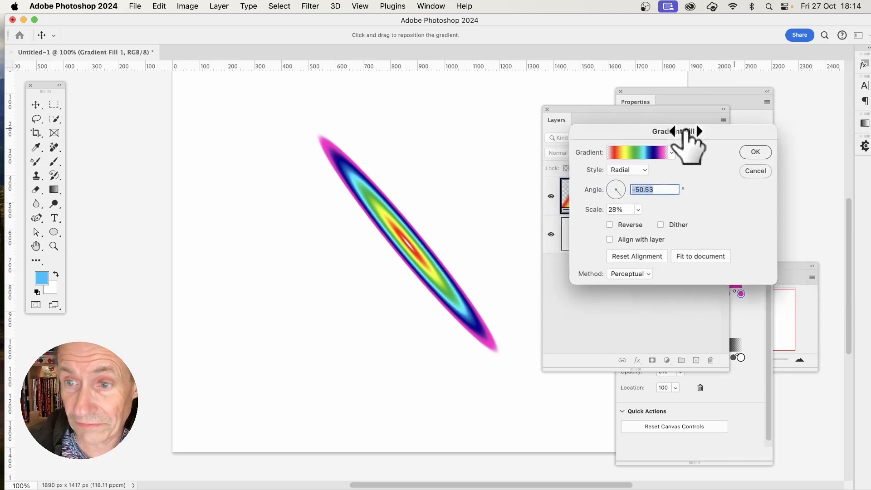
click(672, 152)
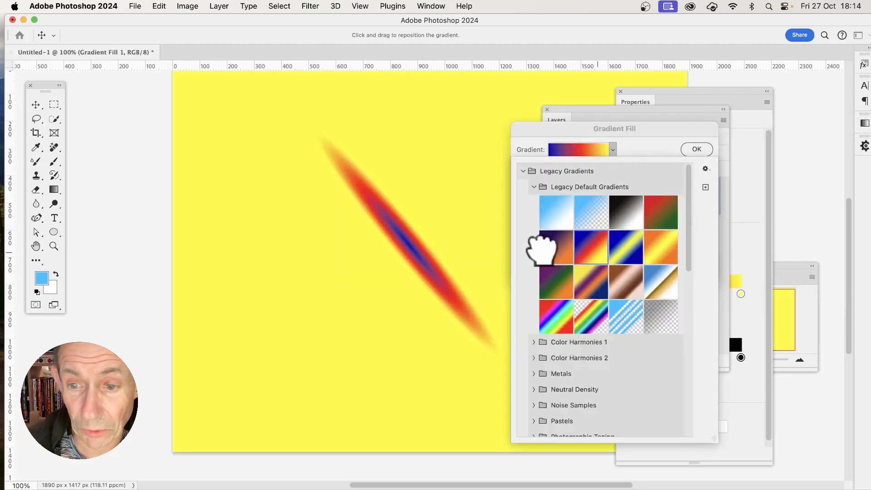
click(626, 317)
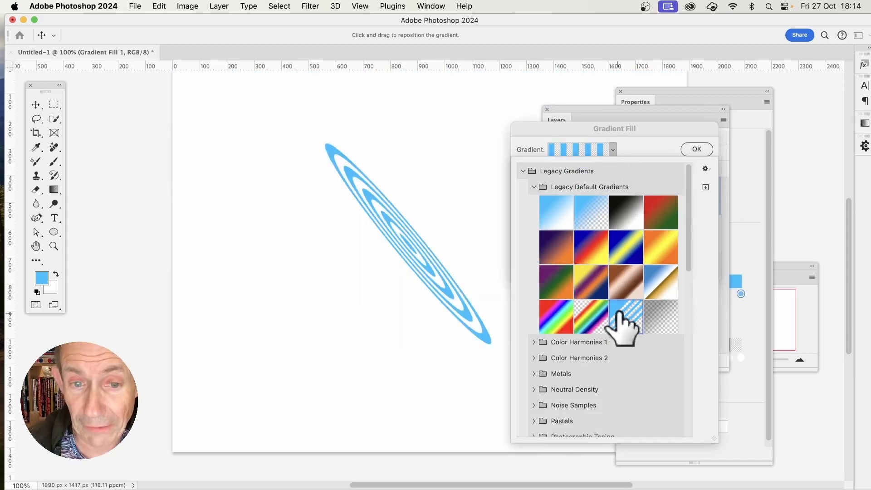
click(555, 317)
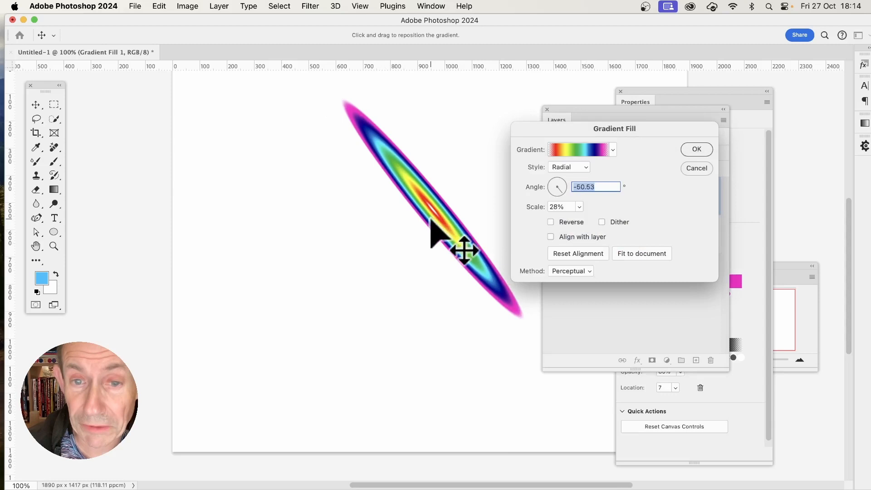
drag(464, 250, 428, 278)
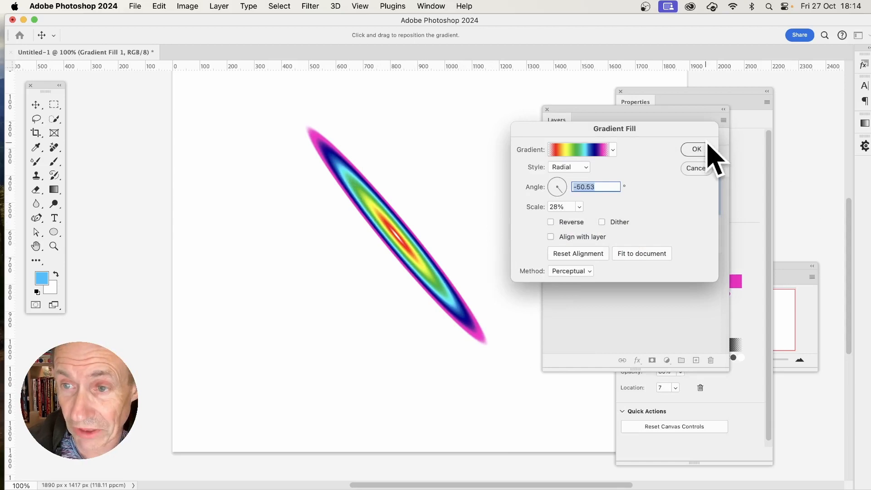
click(696, 149)
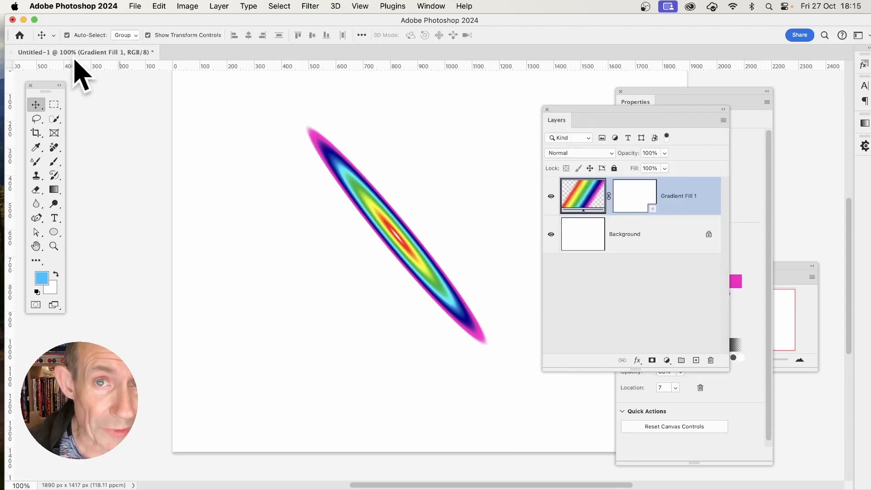
mouse_move(60, 197)
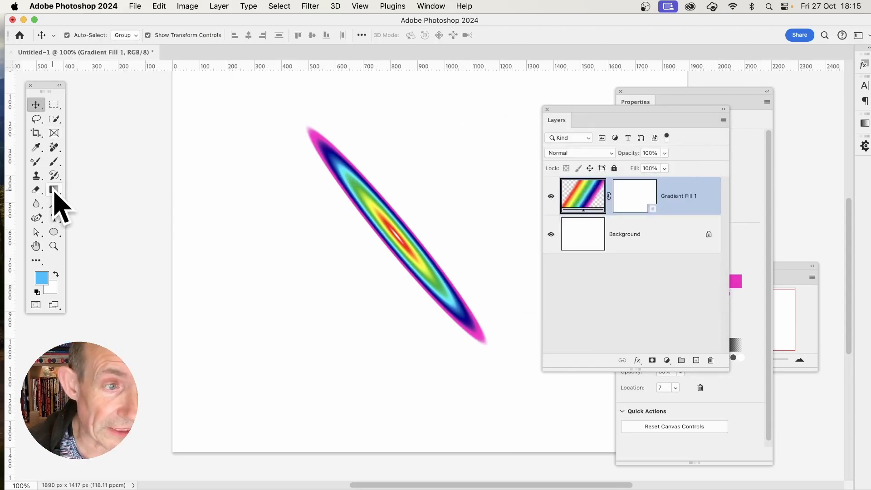
Reactivate the Gradient tool and squeeze the rainbow ellipse even thinner along the diagonal
click(54, 188)
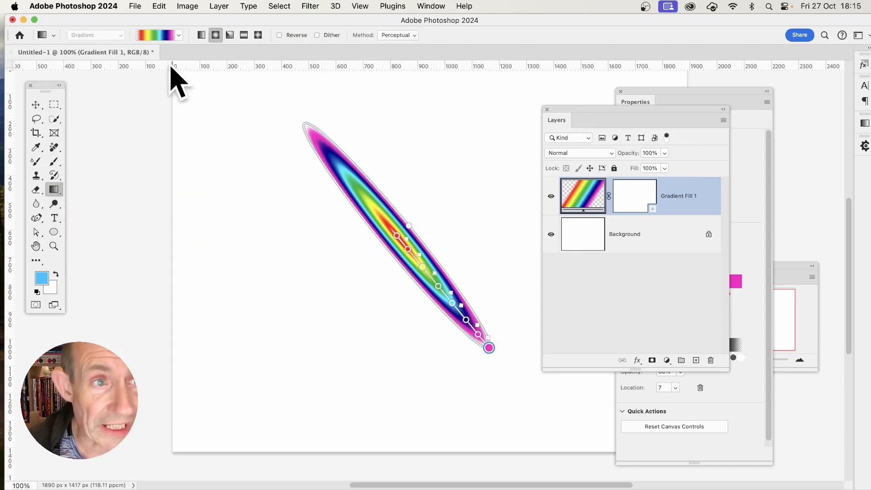
mouse_move(108, 28)
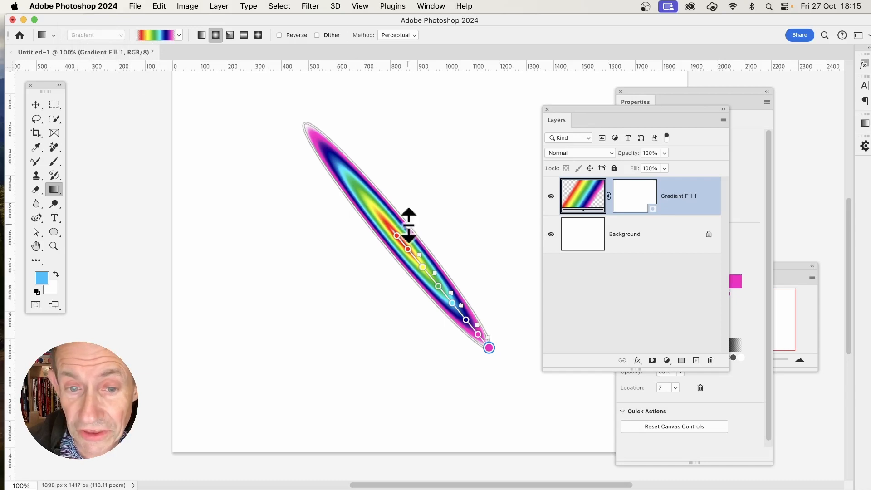
drag(408, 222, 445, 225)
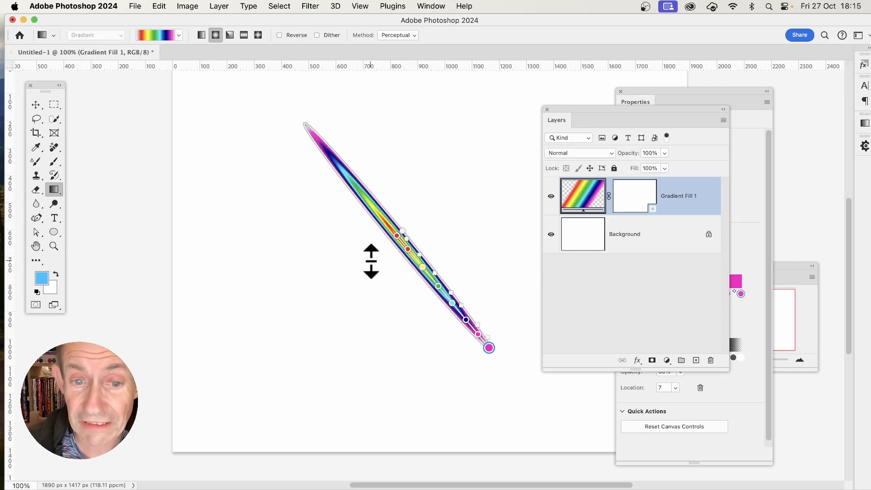
drag(371, 261, 462, 212)
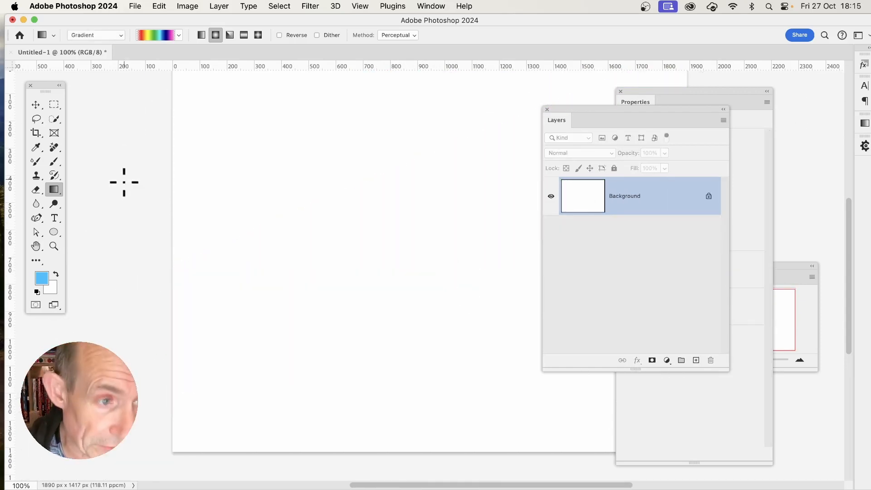
Select the Gradient tool again, leaving the blank white Background unchanged
click(54, 189)
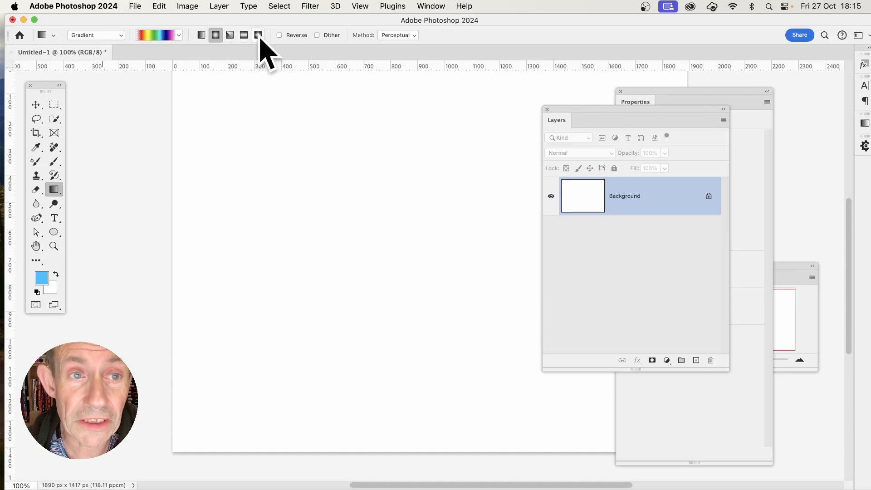
mouse_move(258, 36)
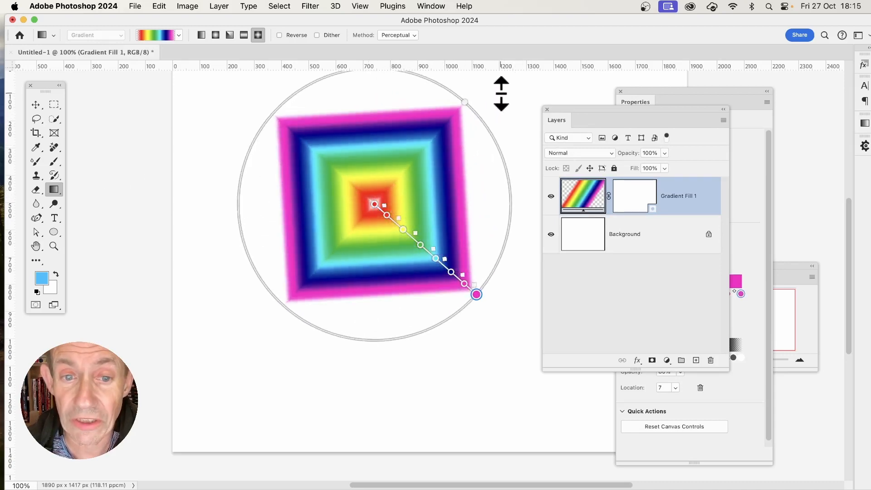
mouse_move(437, 184)
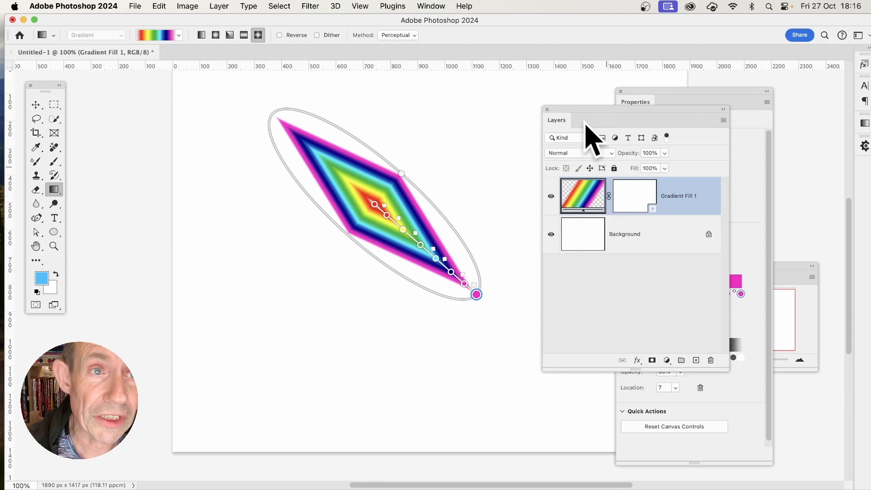
Duplicate the gradient layer as Gradient Fill 1 copy via Layer > Duplicate Layer
click(219, 6)
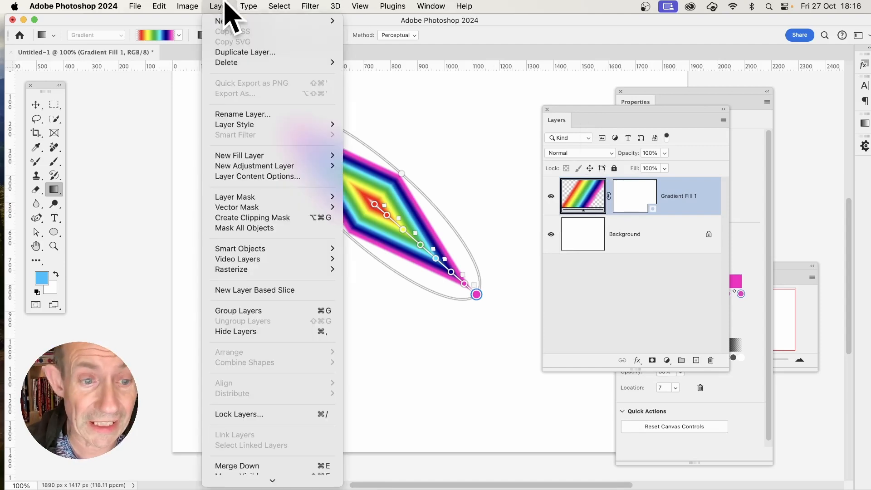
mouse_move(257, 176)
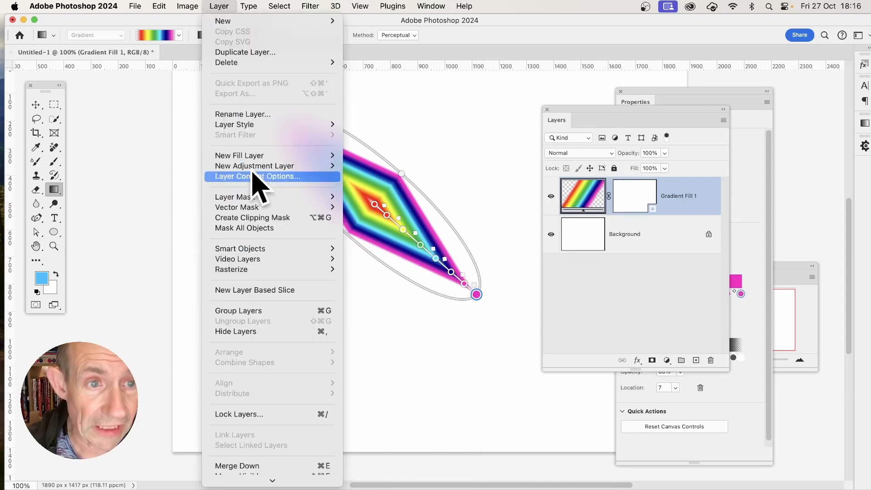
mouse_move(245, 51)
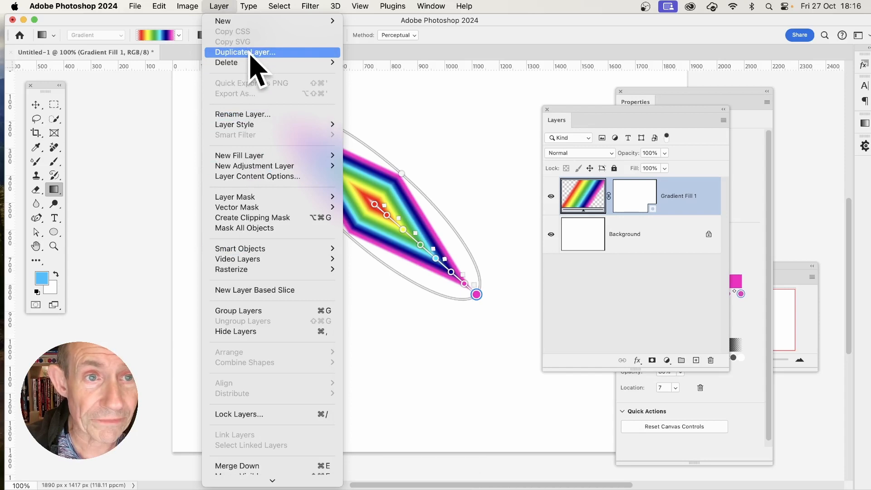
click(245, 51)
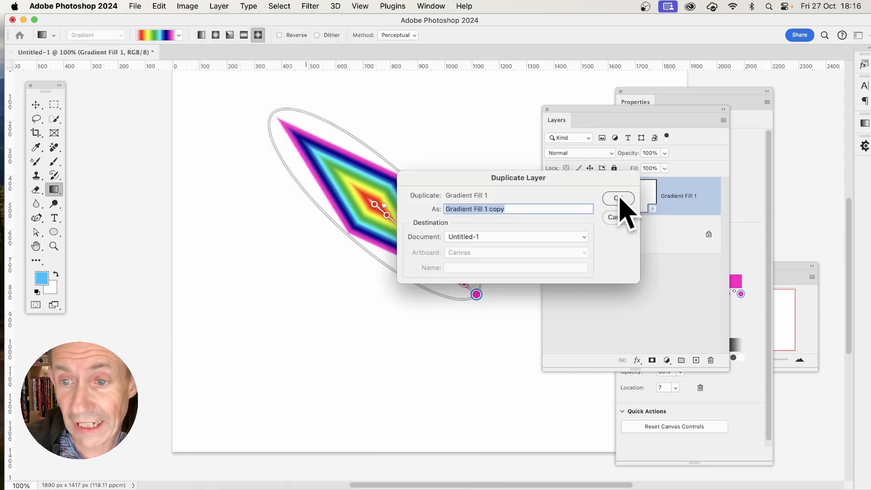
click(618, 199)
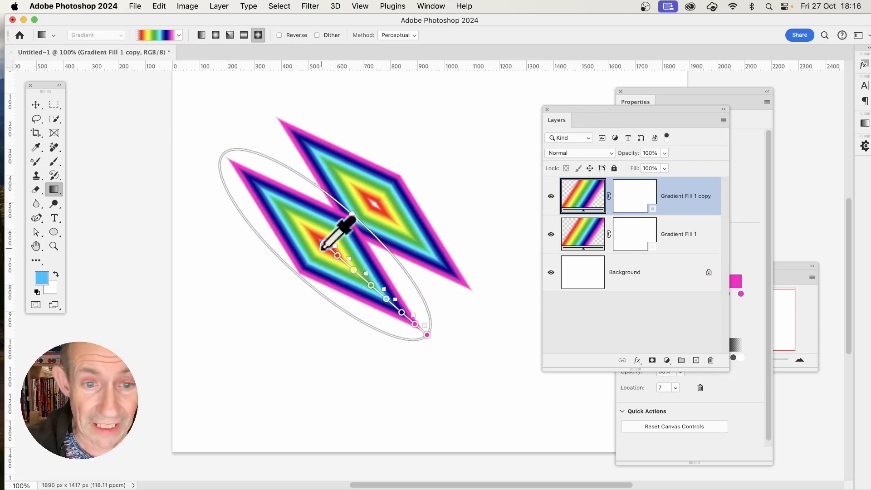
mouse_move(70, 200)
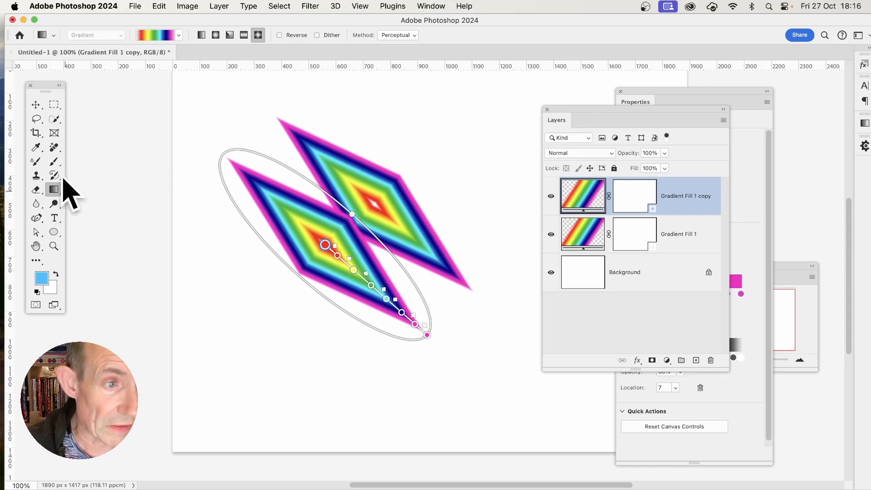
mouse_move(53, 132)
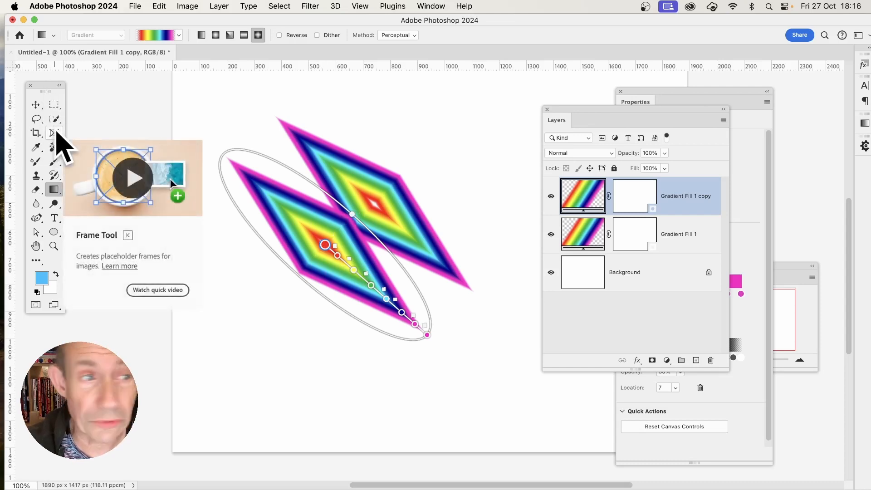
Reposition the third diamond gradient down-left in Gradient Fill 1 copy 2's settings and confirm
click(35, 104)
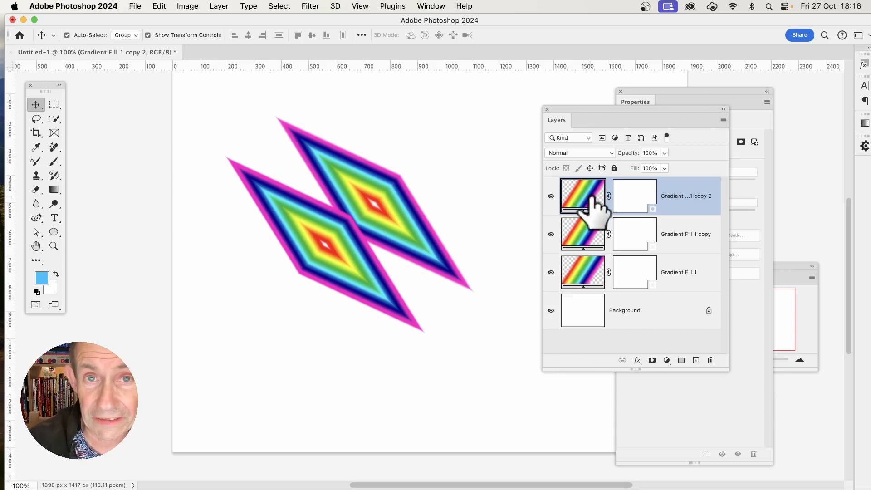
double_click(583, 196)
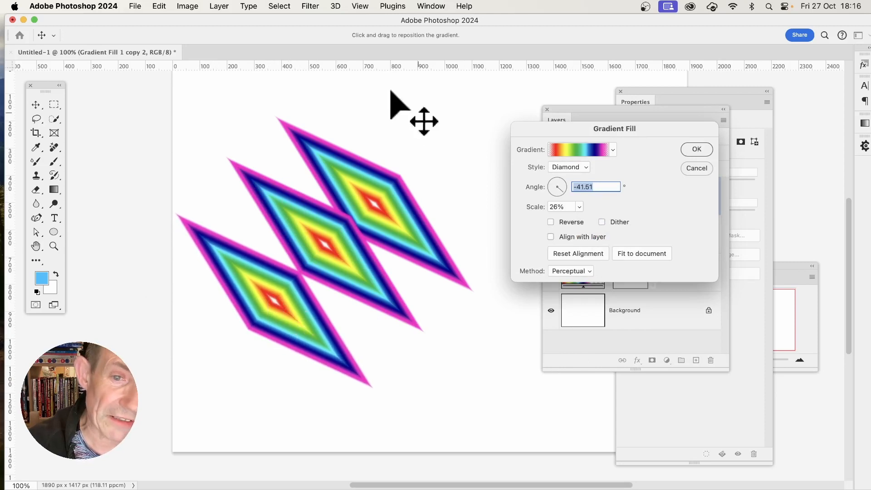
mouse_move(736, 178)
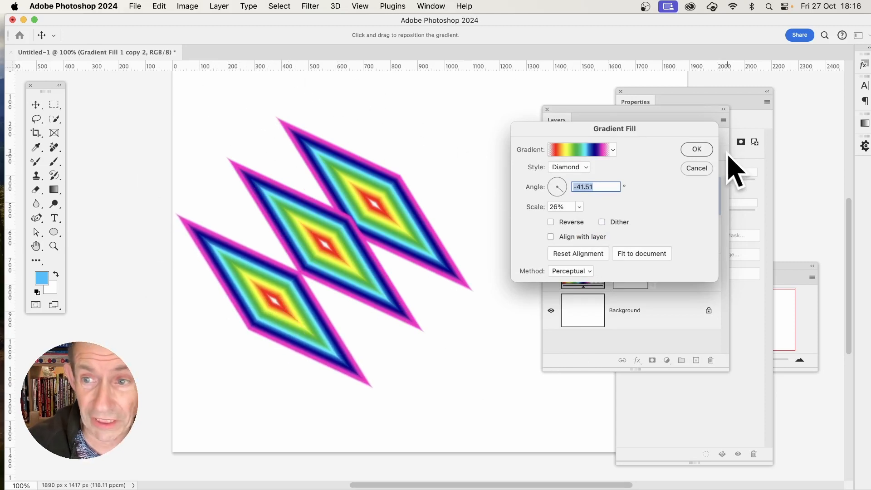
click(696, 149)
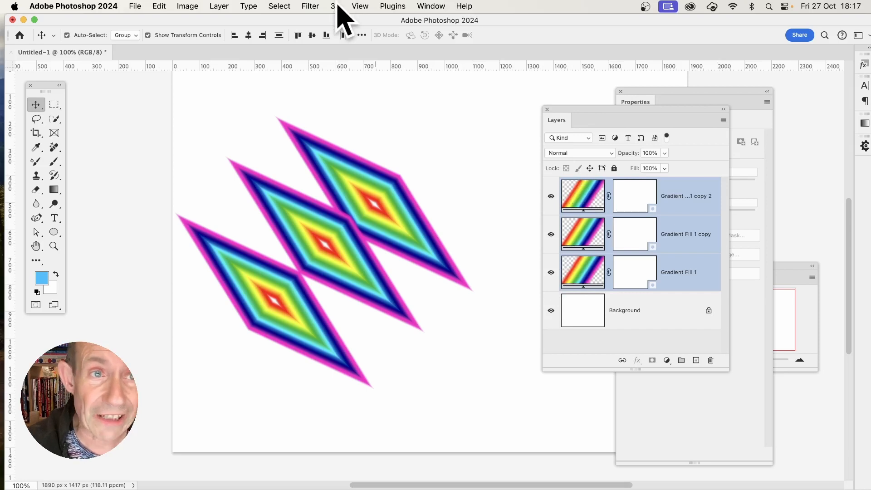
click(219, 6)
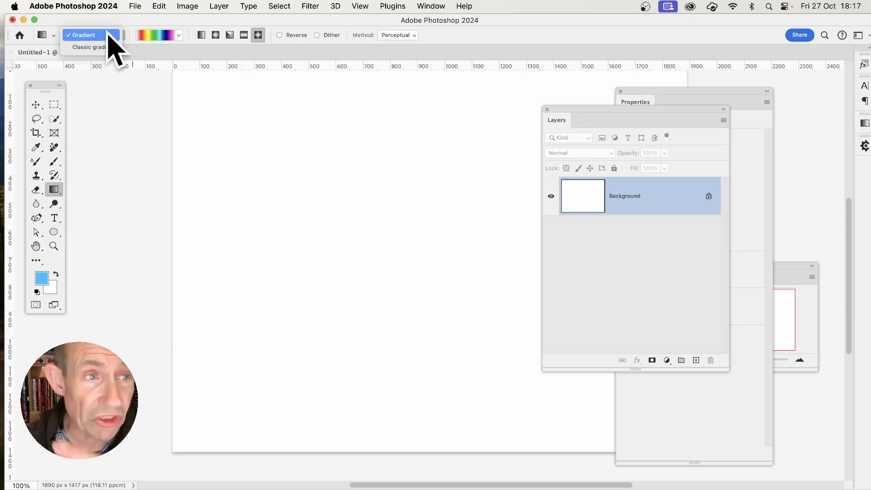
mouse_move(92, 46)
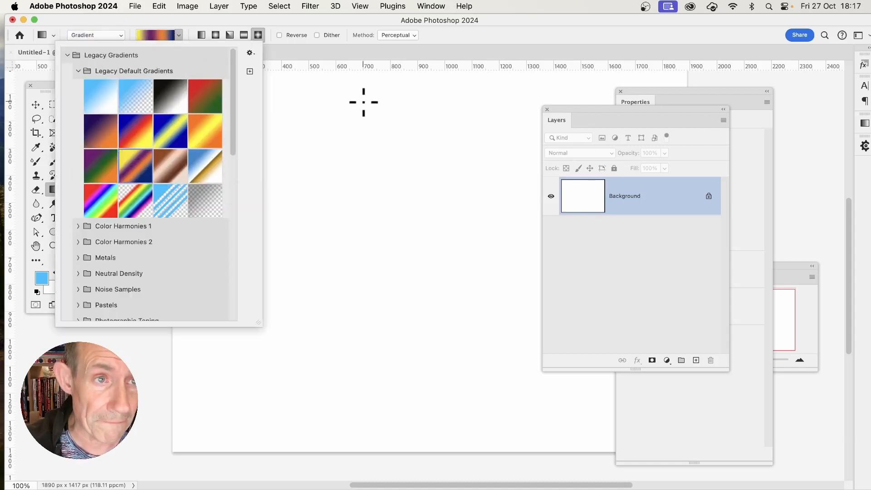
Choose the purple, orange and yellow Legacy Default Gradients preset for the radial gradient
click(216, 35)
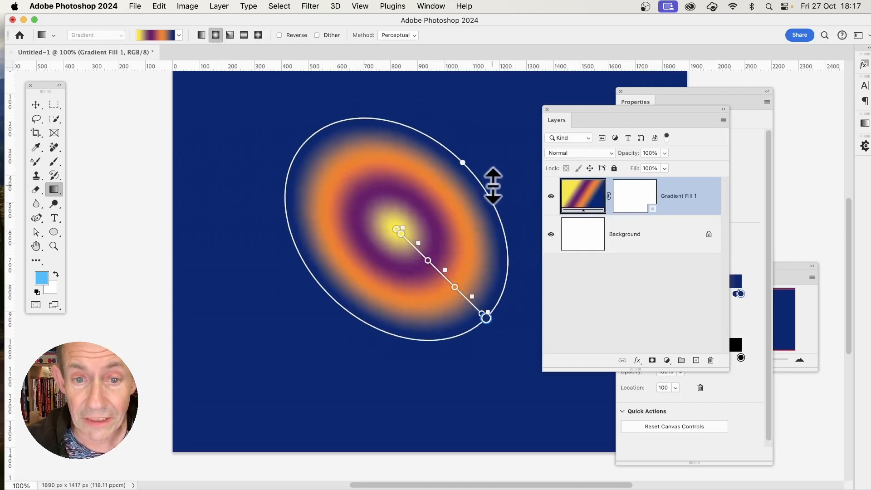
Narrow the ellipse and rotate it into a long diagonal from upper left down to lower right
drag(463, 162, 485, 140)
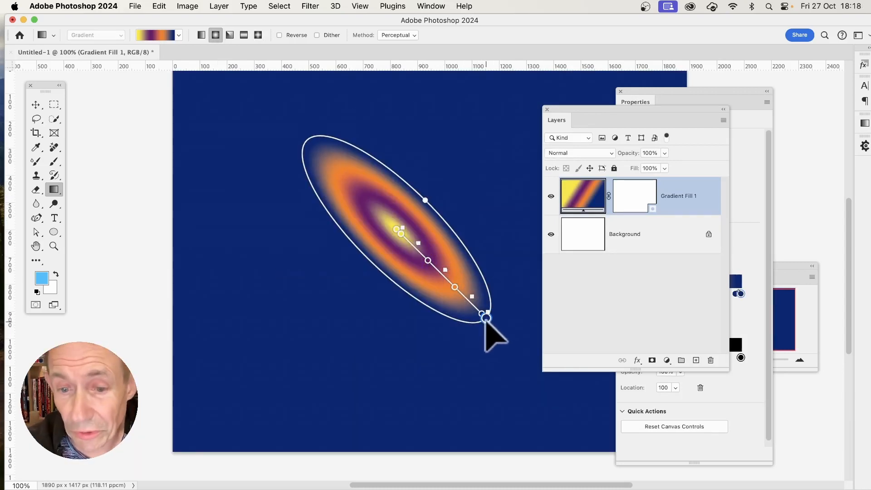
drag(486, 317, 488, 117)
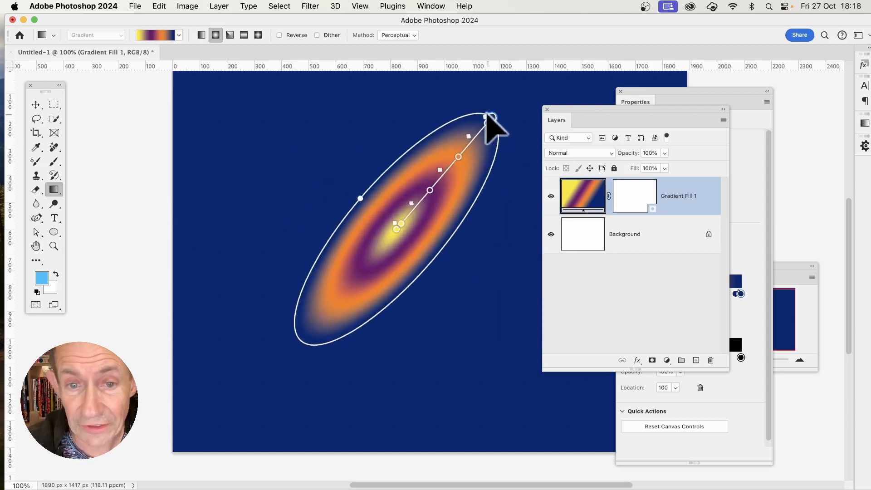
drag(489, 117, 330, 347)
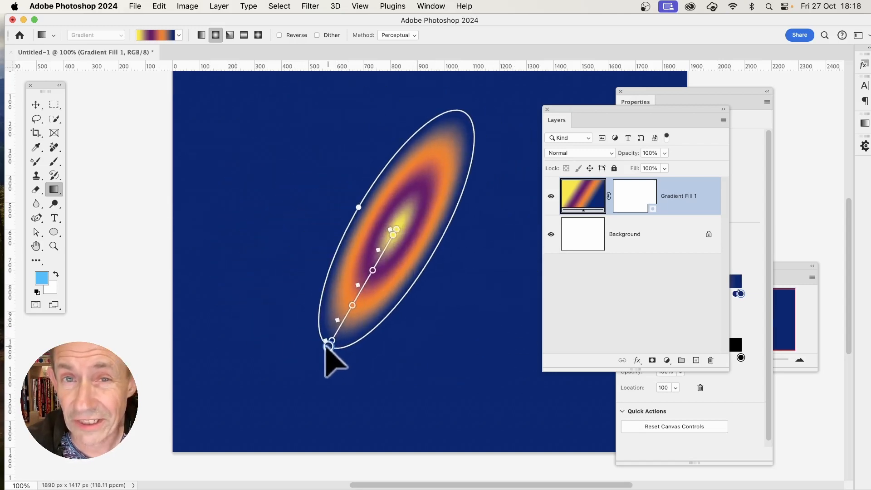
drag(330, 343, 251, 136)
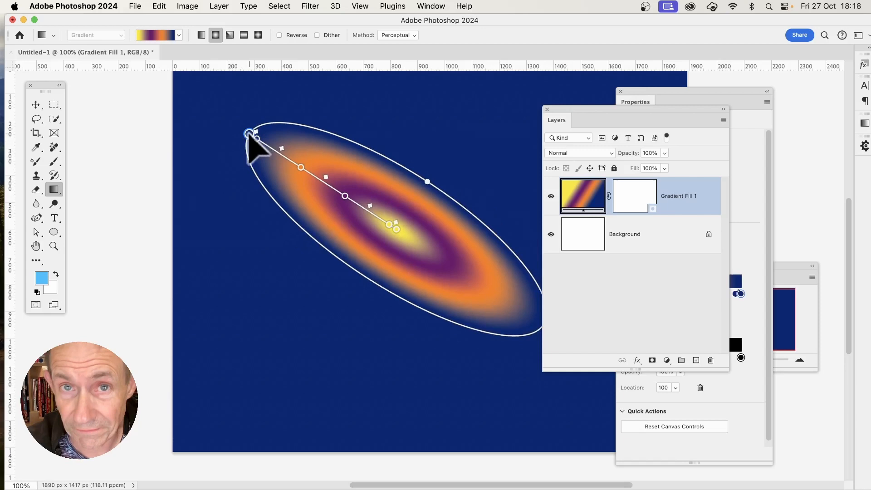